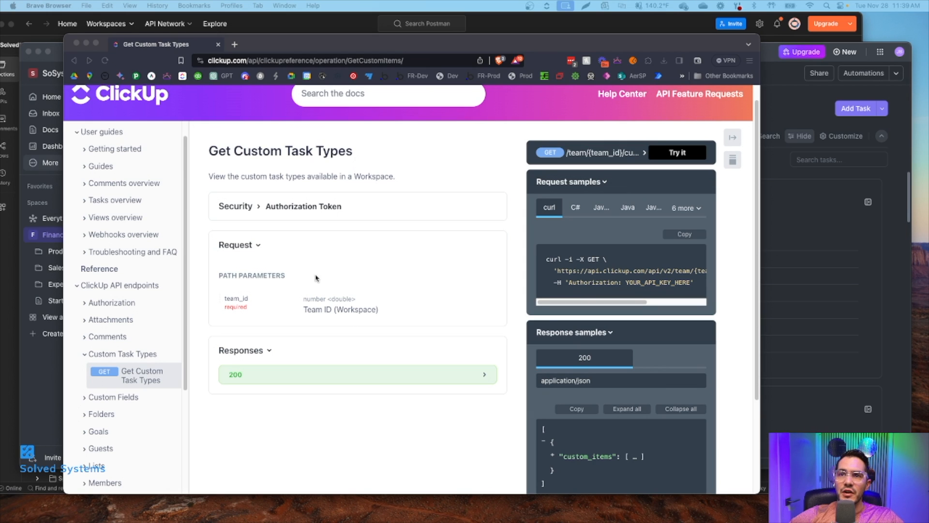
pyautogui.moveTo(260, 243)
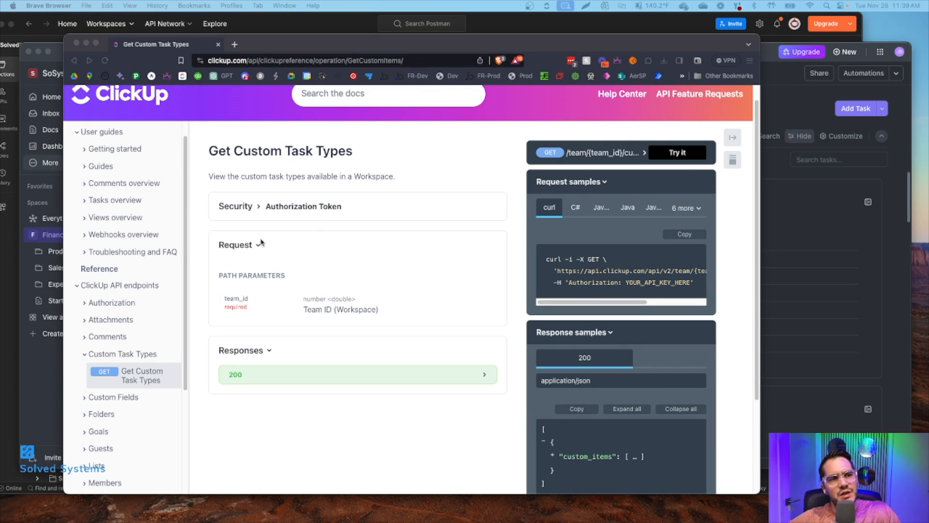
pyautogui.moveTo(212, 329)
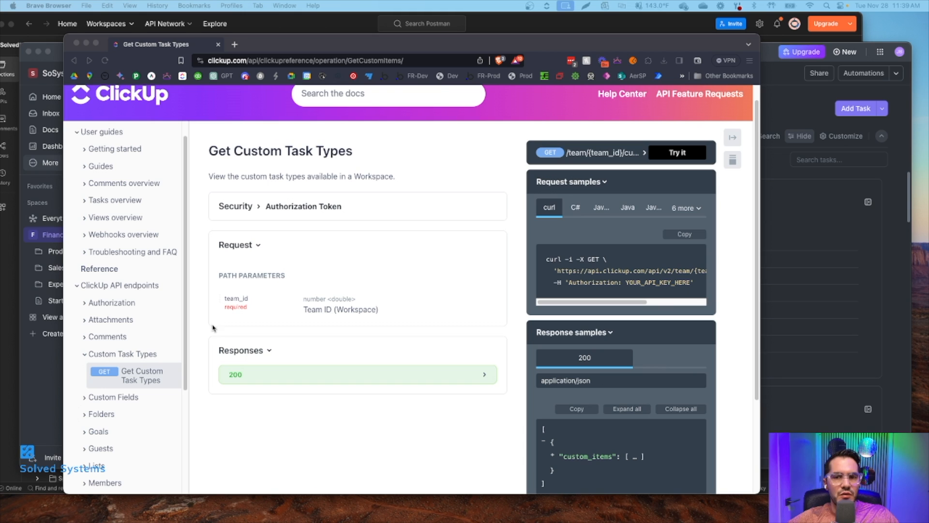
pyautogui.moveTo(117, 405)
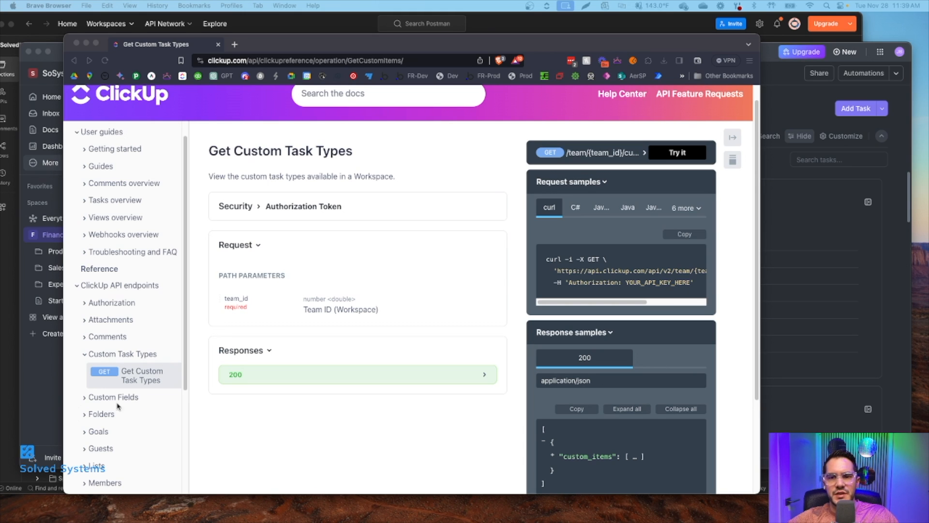
pyautogui.moveTo(37, 396)
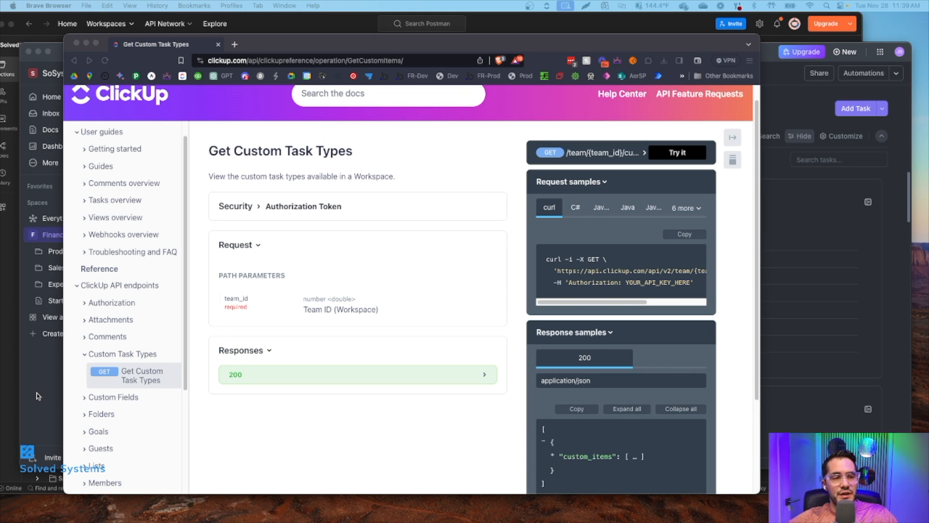
pyautogui.moveTo(158, 361)
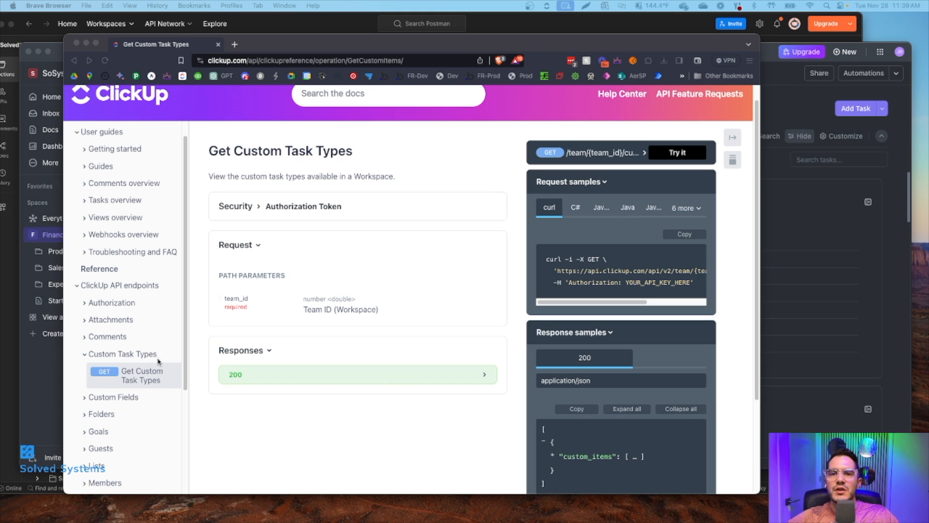
pyautogui.moveTo(40, 389)
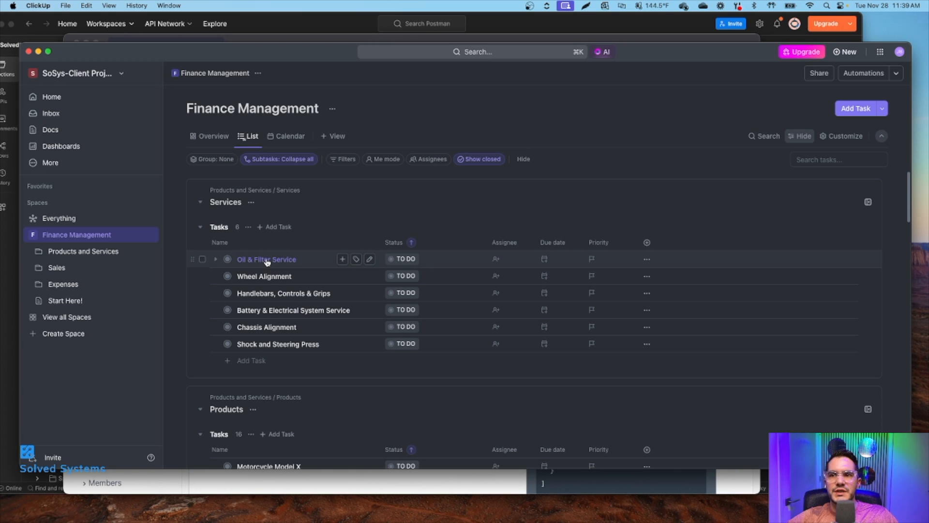
# Step: Reach the workspace Task Types settings from the Oil & Filter Service task's settings menu
pyautogui.click(266, 259)
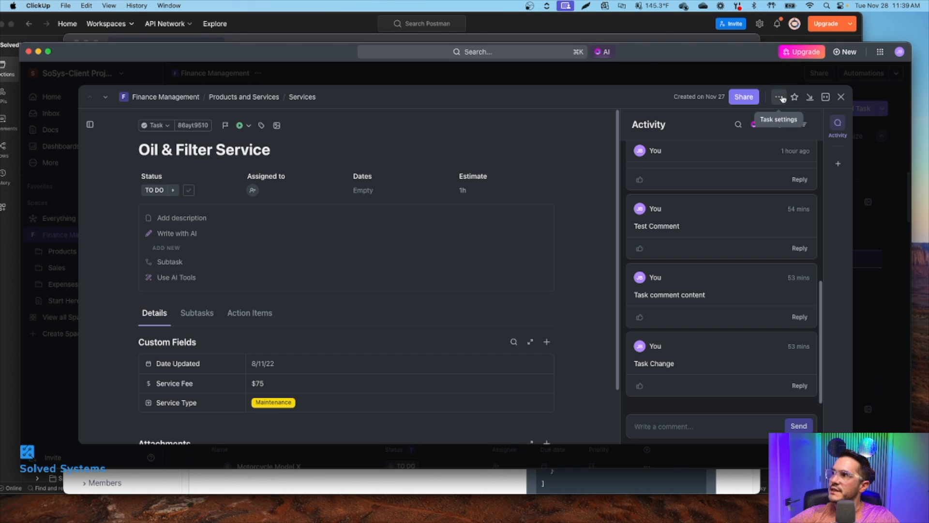
pyautogui.click(778, 97)
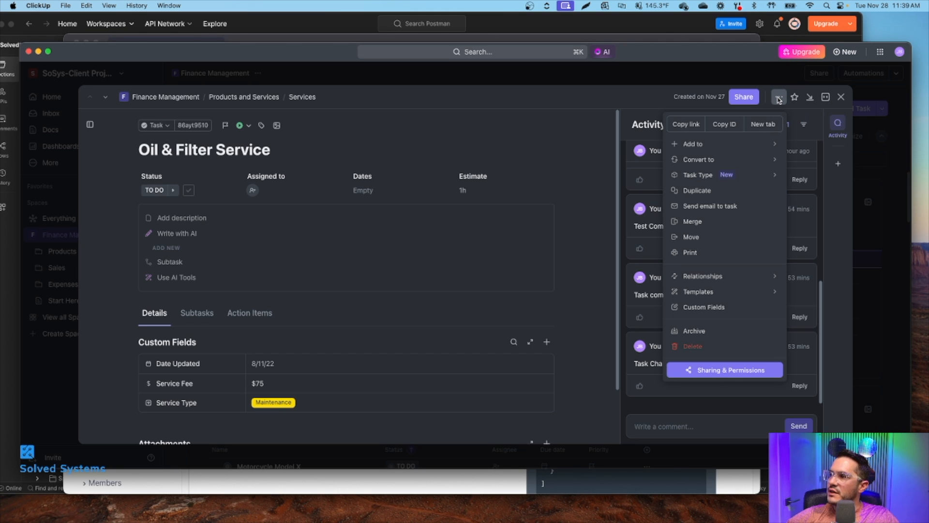
pyautogui.moveTo(727, 184)
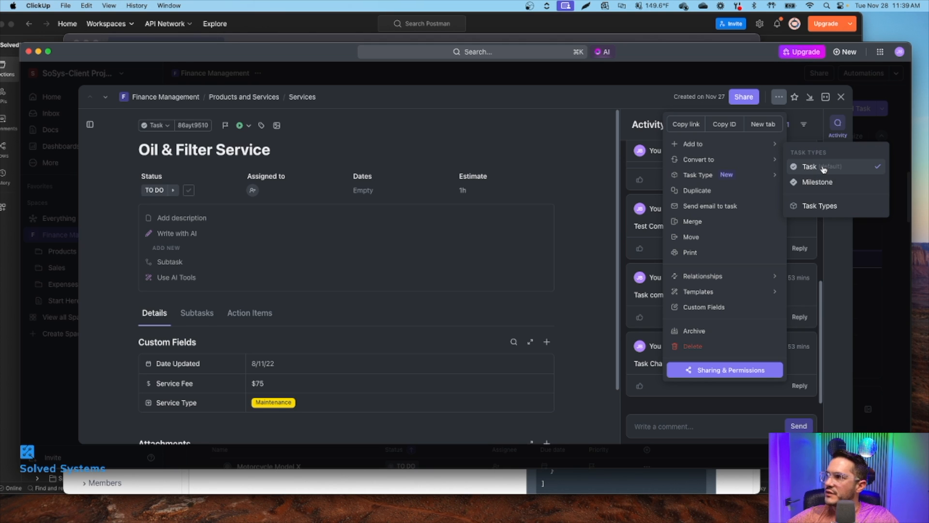
pyautogui.moveTo(820, 182)
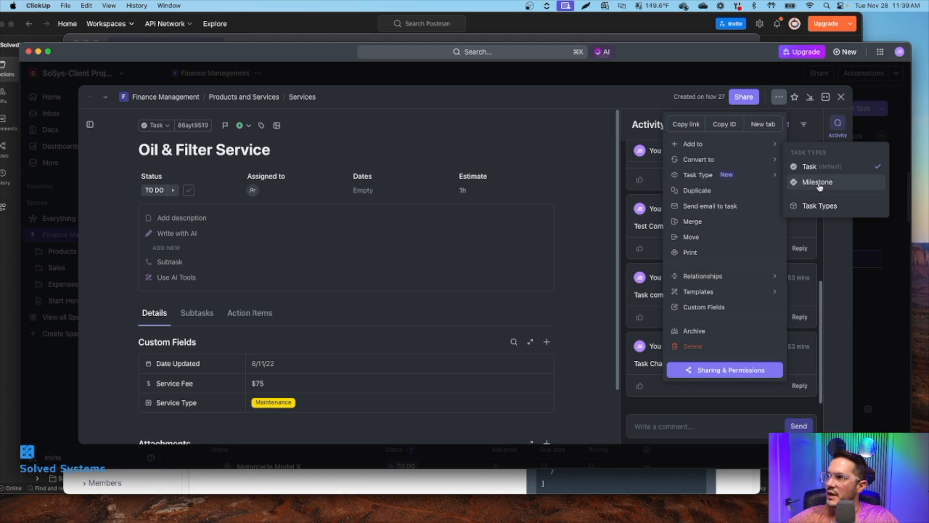
pyautogui.moveTo(820, 205)
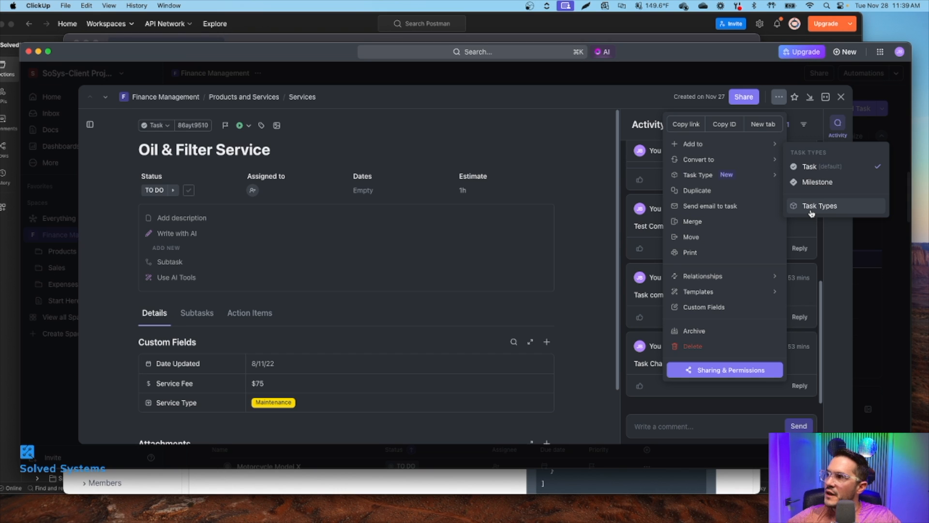
pyautogui.click(820, 205)
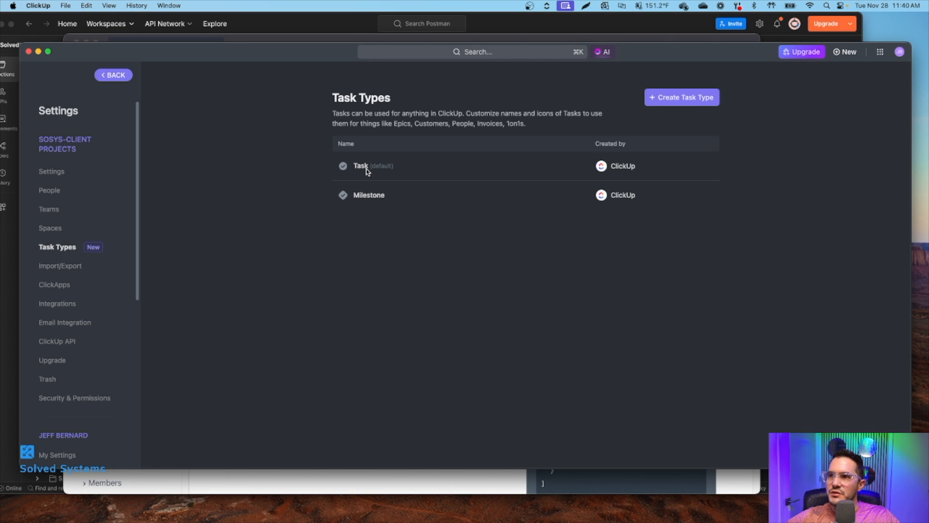
pyautogui.moveTo(366, 199)
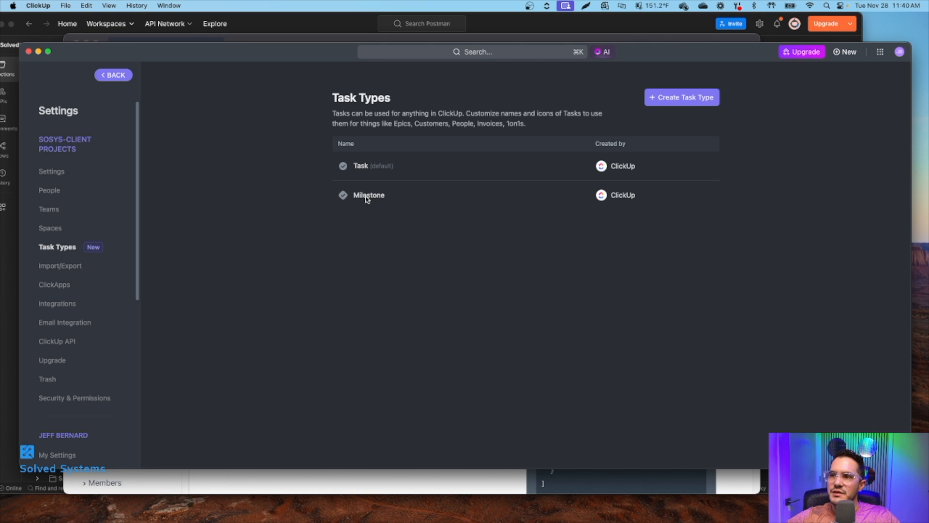
pyautogui.moveTo(357, 172)
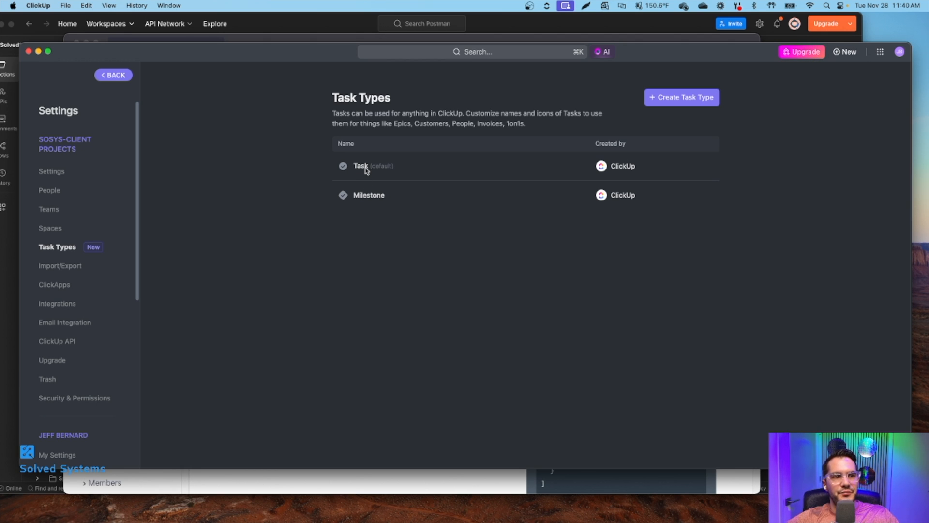
pyautogui.moveTo(414, 270)
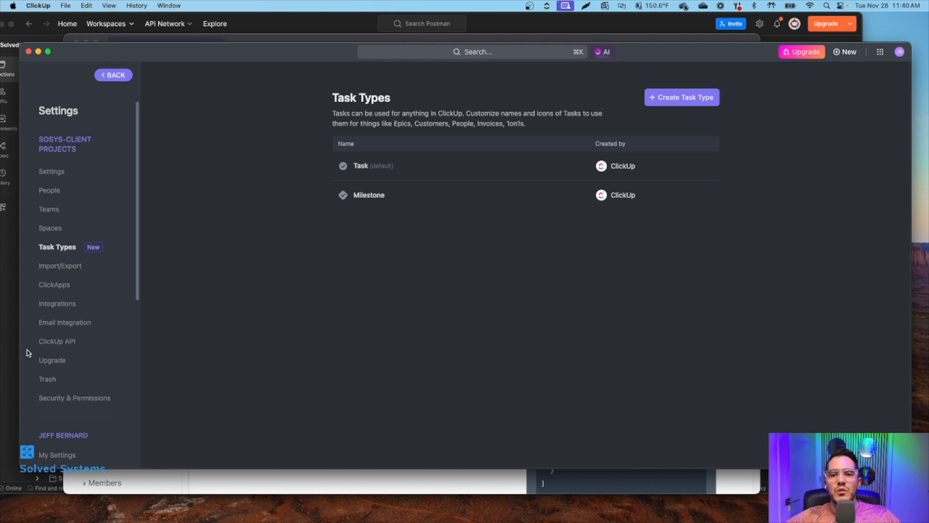
pyautogui.moveTo(275, 480)
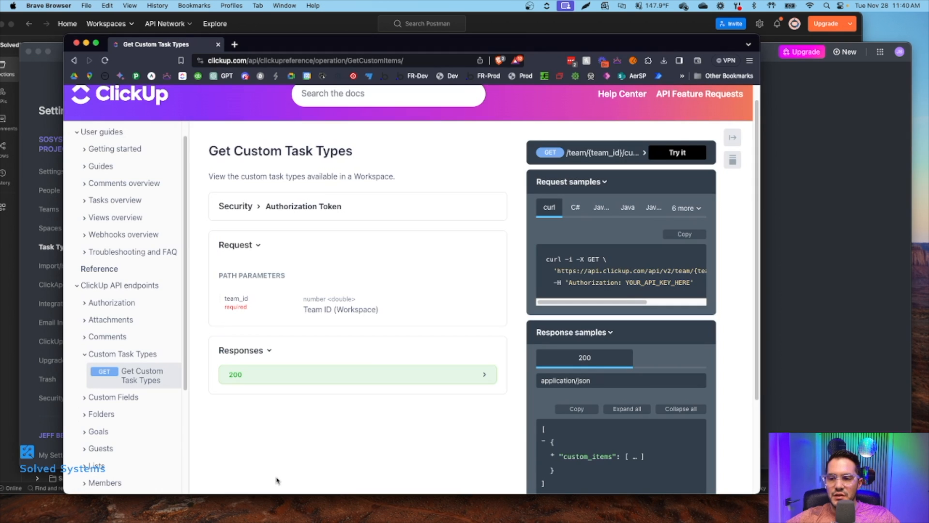
pyautogui.moveTo(406, 236)
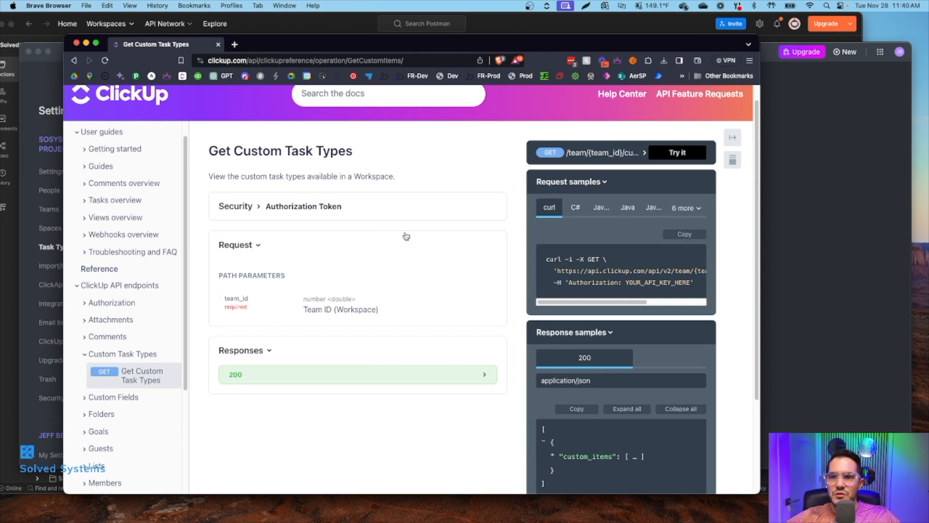
# Step: Locate the Get Custom Task Types curl sample and select the custom_item part of its URL
pyautogui.scroll(-3)
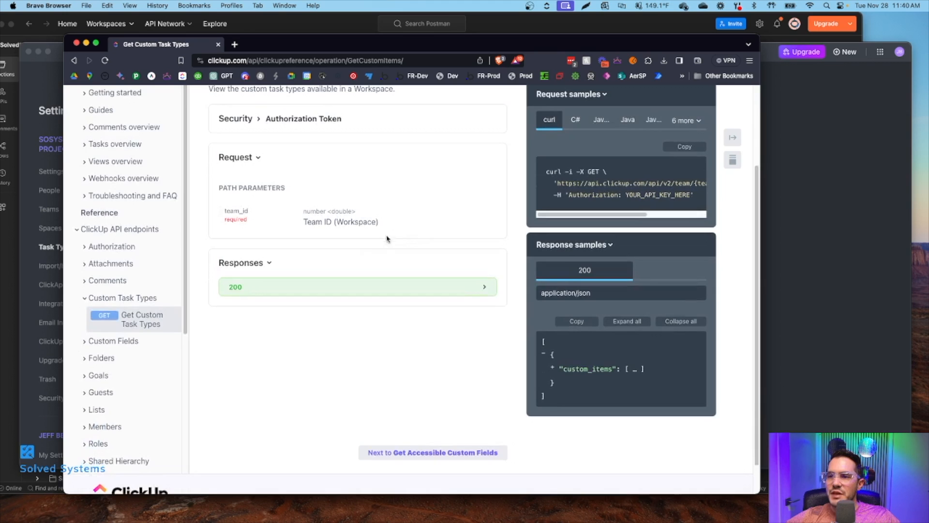
pyautogui.scroll(3)
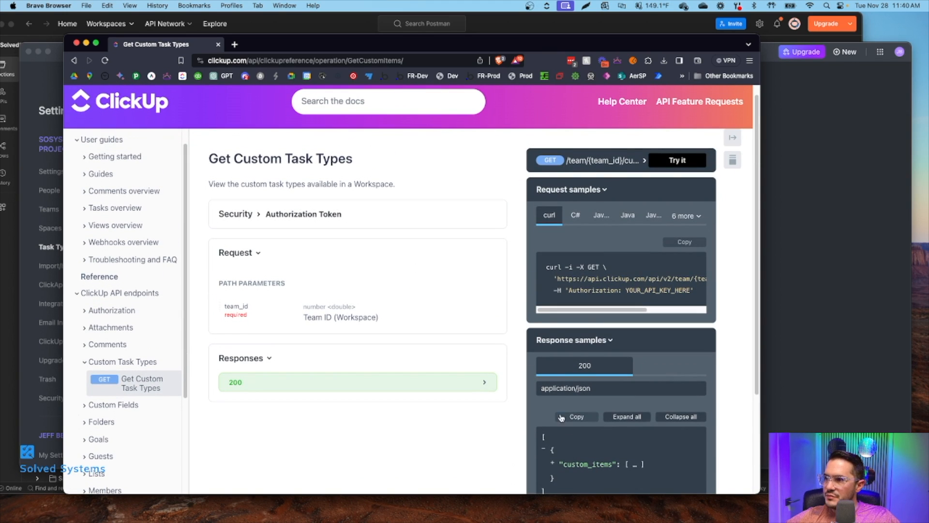
pyautogui.scroll(-3)
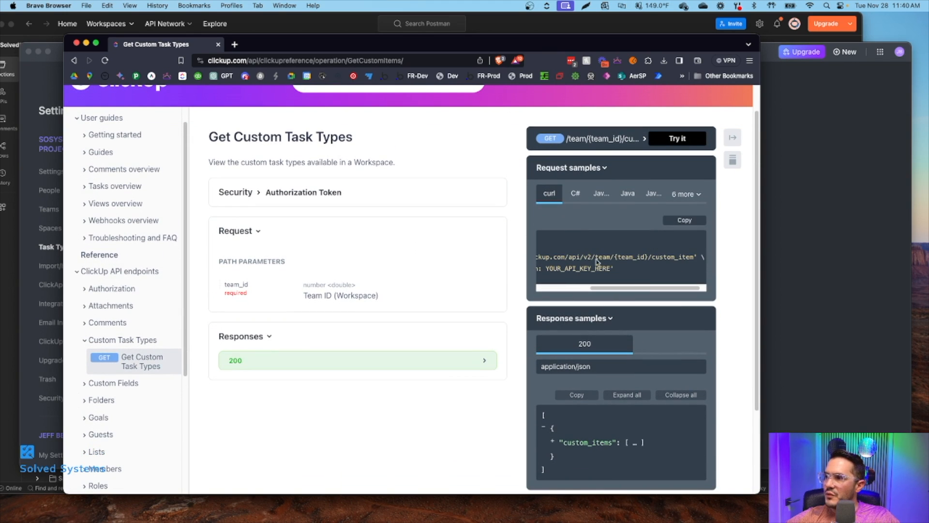
pyautogui.moveTo(672, 257)
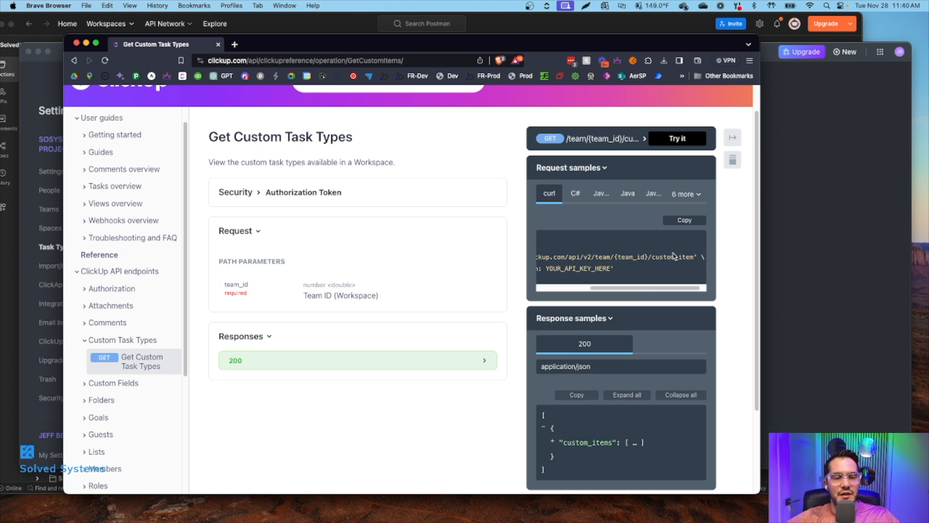
pyautogui.doubleClick(664, 257)
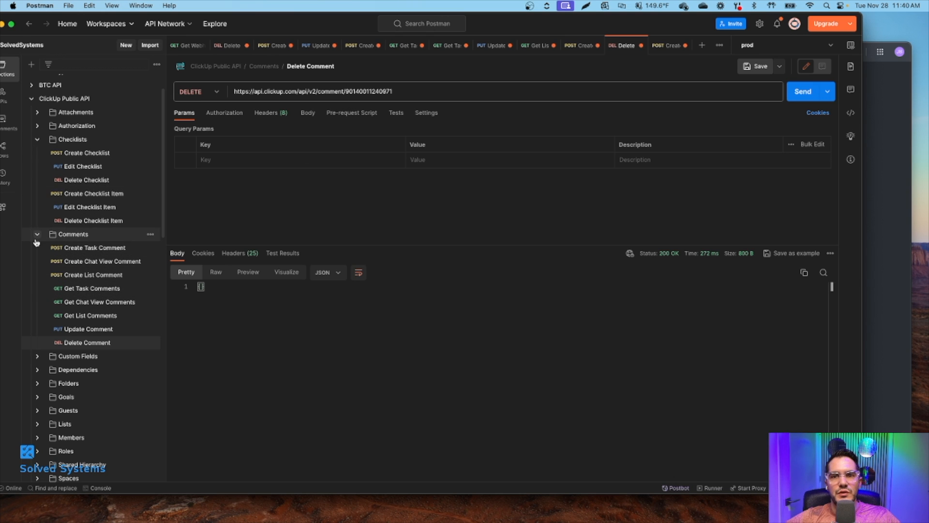
pyautogui.moveTo(77, 363)
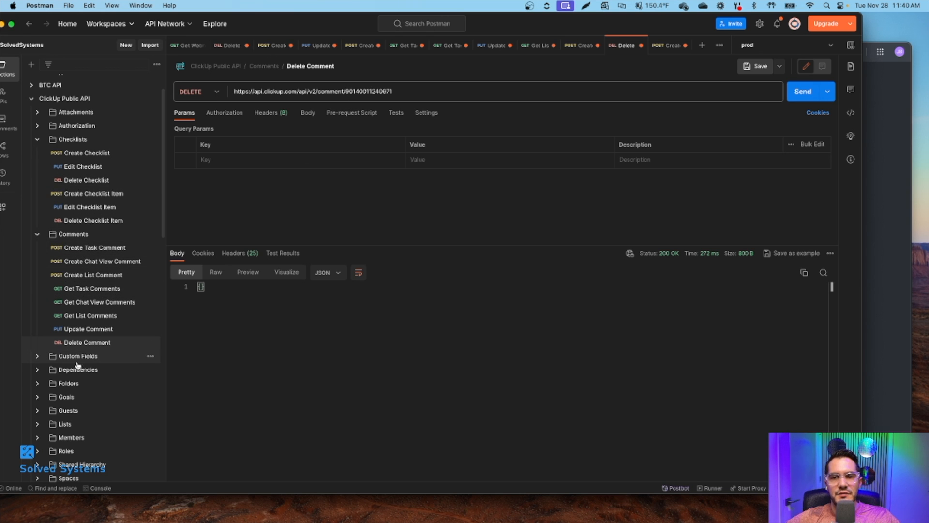
# Step: Browse the Custom Fields and Lists folders, then reveal the Tasks requests in the sidebar
pyautogui.click(77, 356)
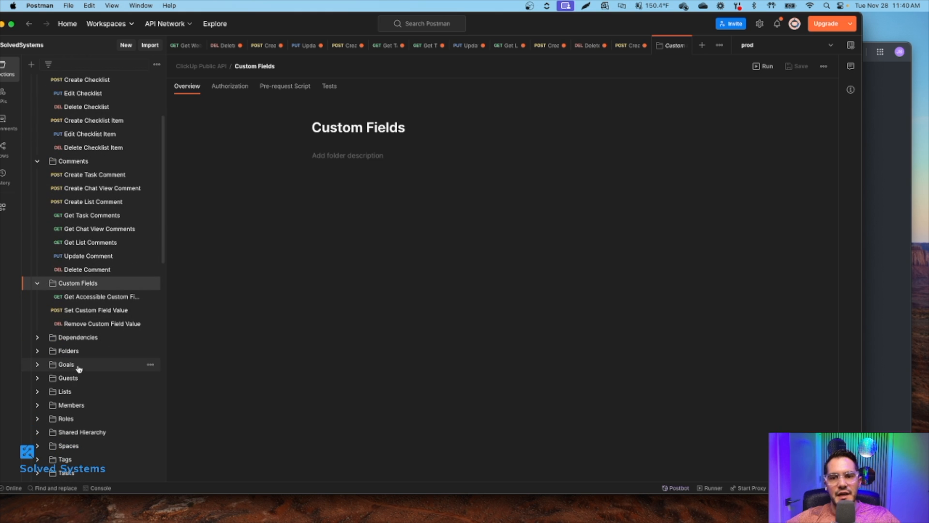
pyautogui.click(64, 390)
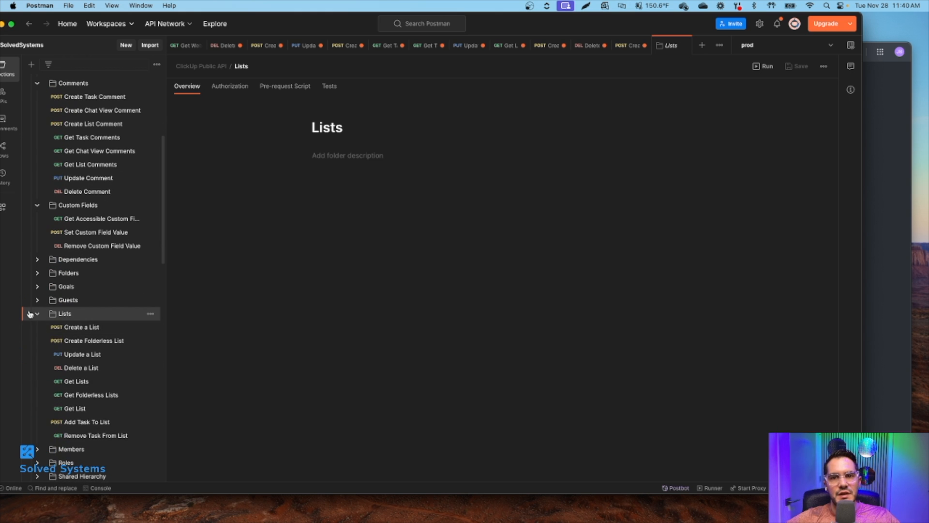
pyautogui.click(37, 313)
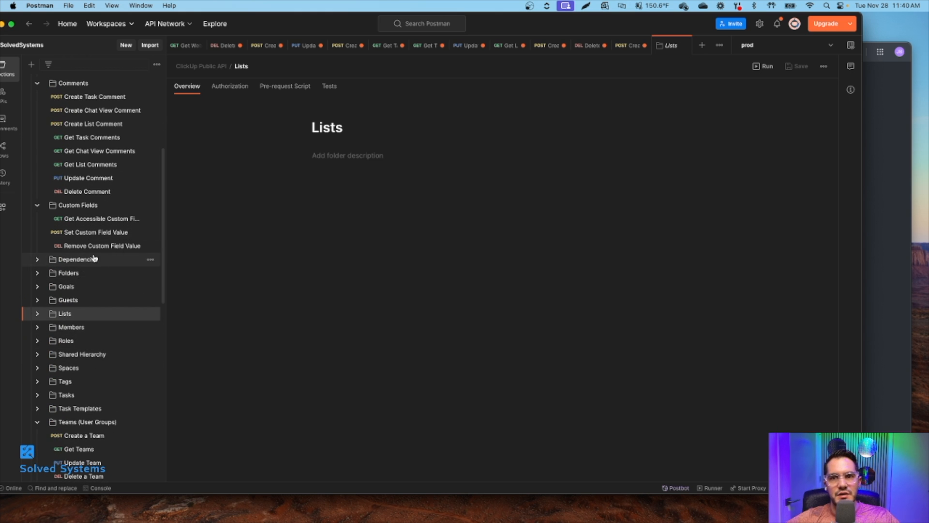
pyautogui.scroll(-3)
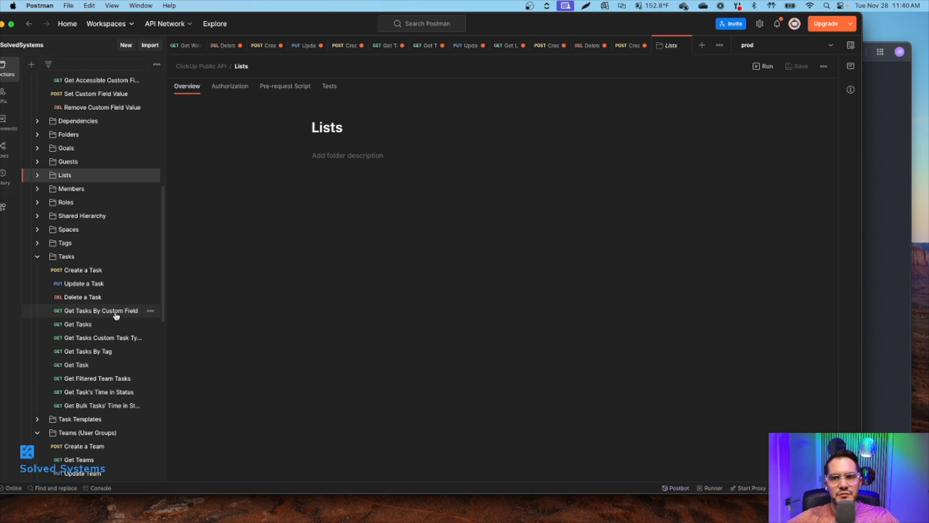
pyautogui.moveTo(91, 249)
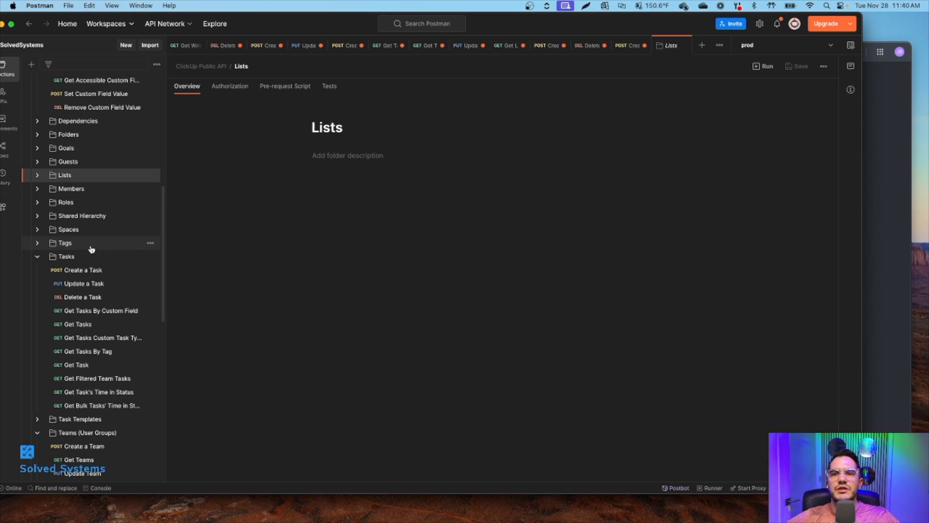
# Step: Send the Get Tasks request, getting 200 OK with an empty tasks array
pyautogui.click(78, 323)
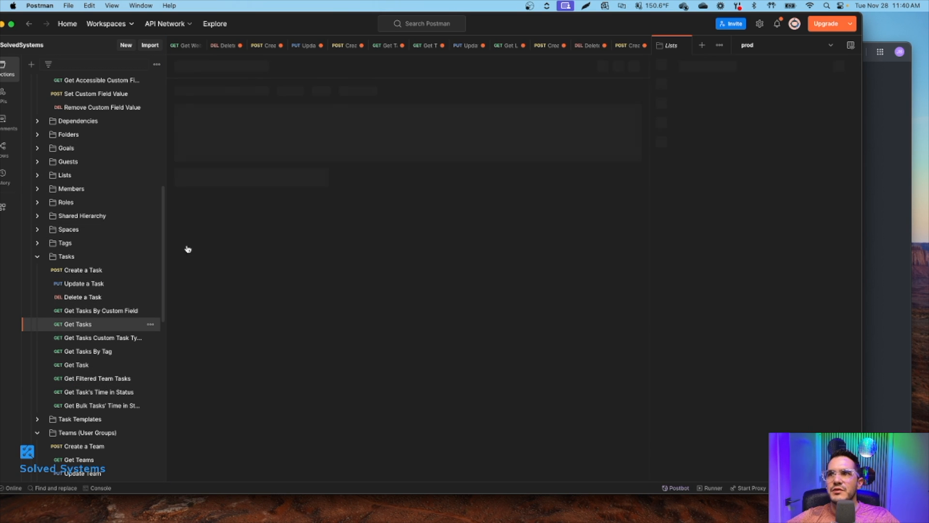
pyautogui.click(77, 323)
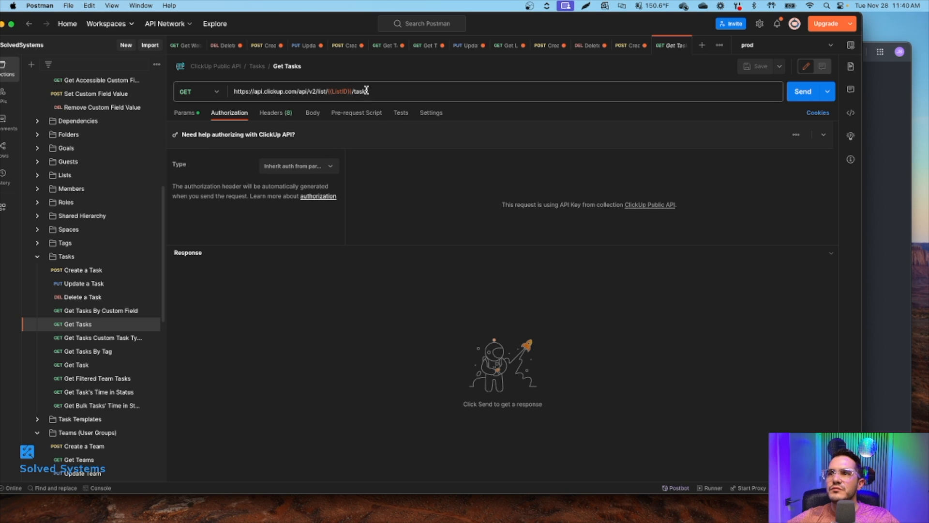
pyautogui.click(803, 91)
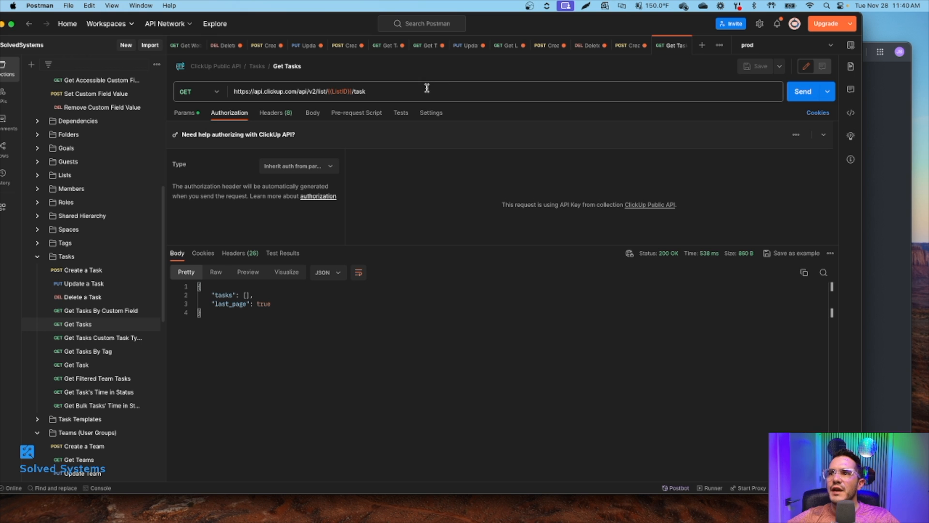
# Step: Start a Save as of the request, then cancel the save dialog
pyautogui.click(779, 66)
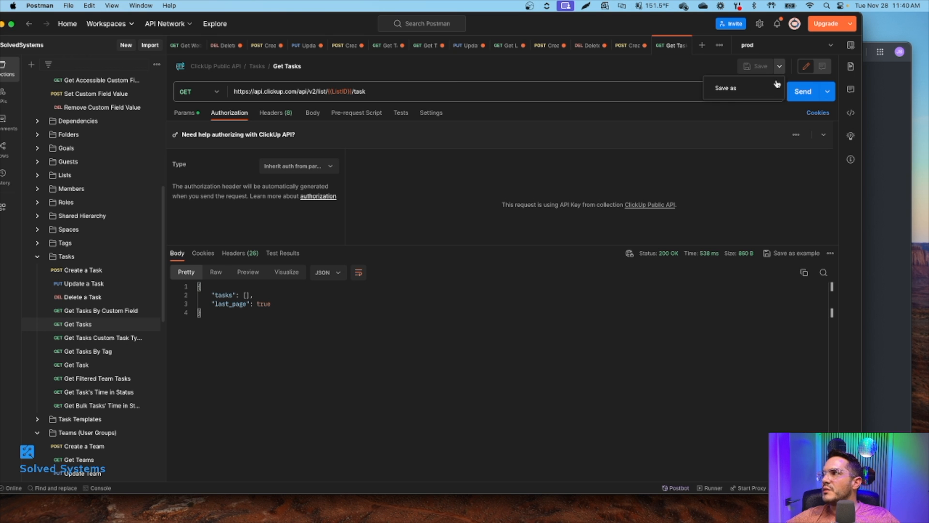
pyautogui.click(726, 88)
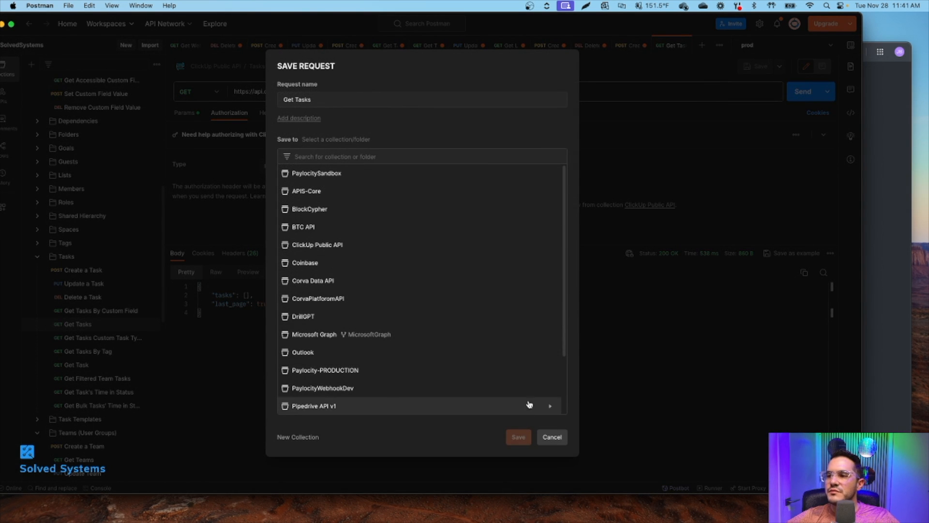
pyautogui.click(551, 436)
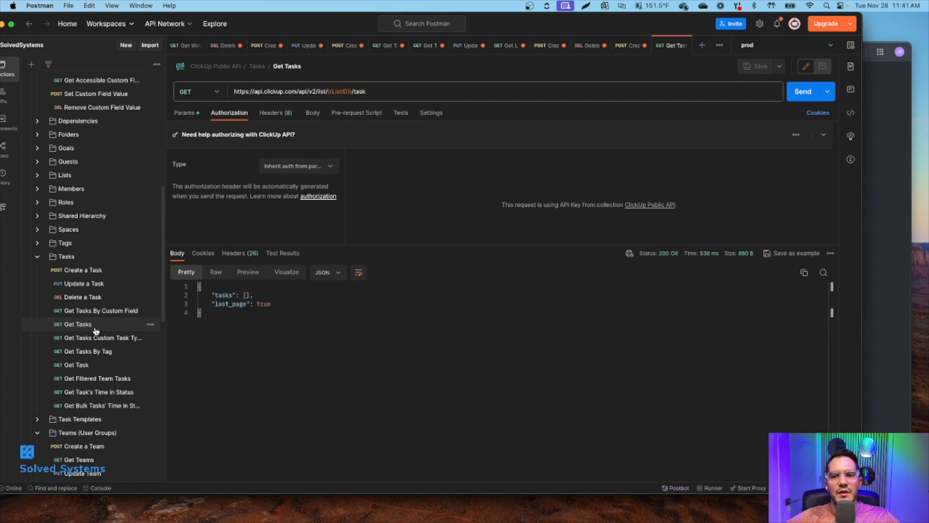
# Step: Duplicate Get Tasks and begin renaming the copy to Get Custom Task Types
pyautogui.rightClick(78, 324)
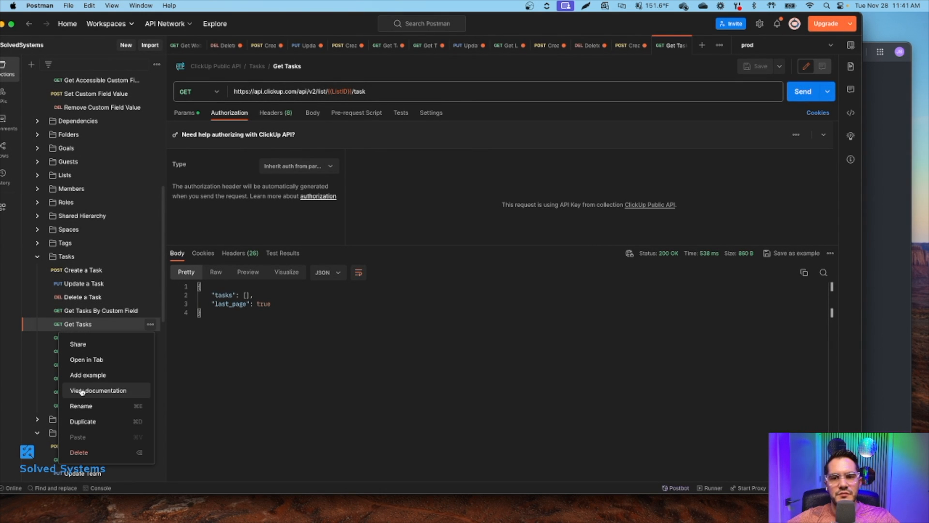
pyautogui.click(82, 421)
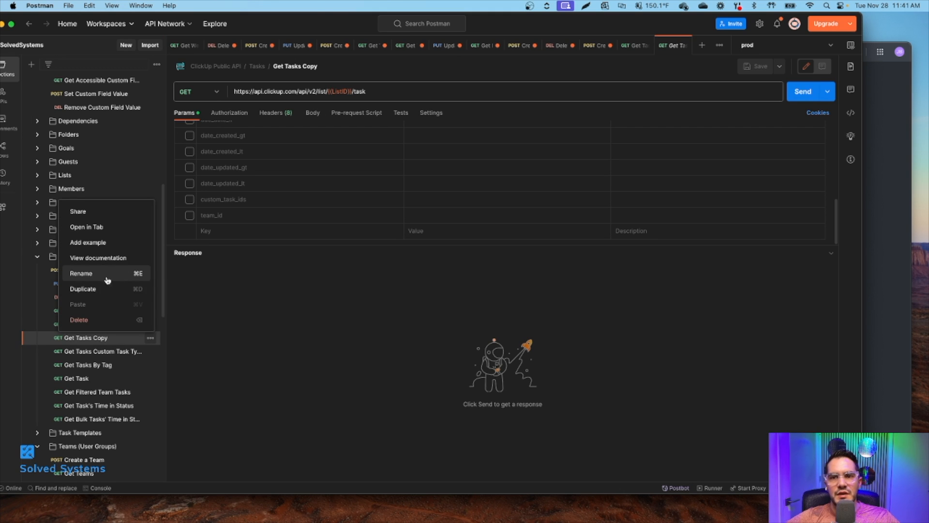
pyautogui.click(80, 273)
pyautogui.write('Get C')
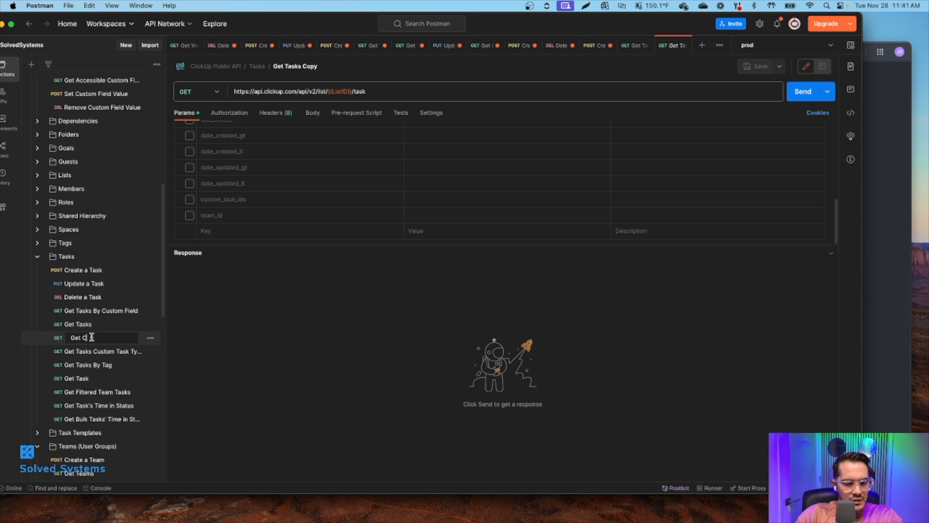
pyautogui.write('ust')
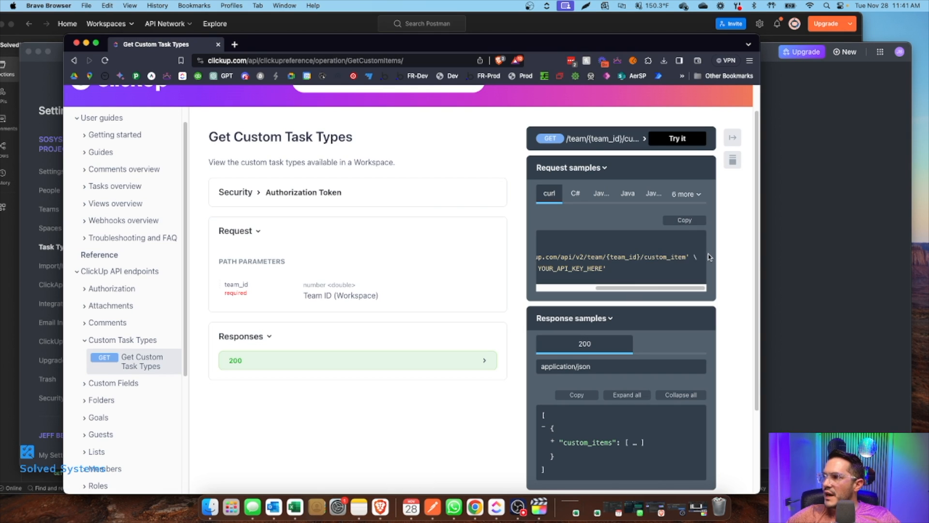
# Step: Copy the custom_item endpoint URL from the docs curl sample and return to Postman
pyautogui.hscroll(-3)
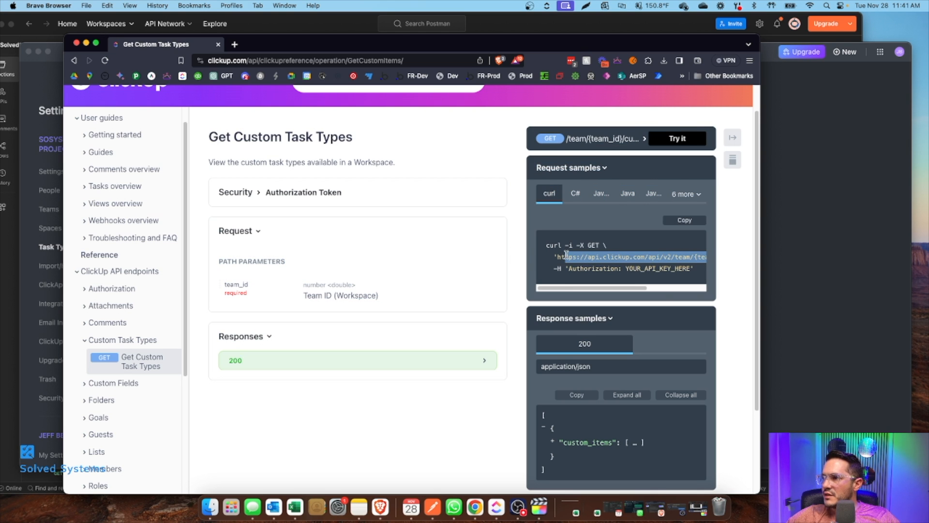
pyautogui.moveTo(431, 506)
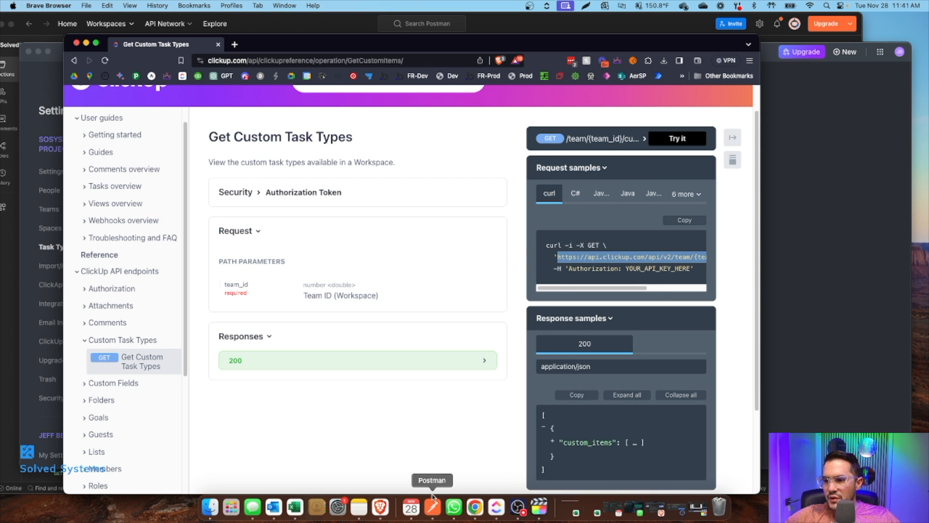
pyautogui.click(431, 508)
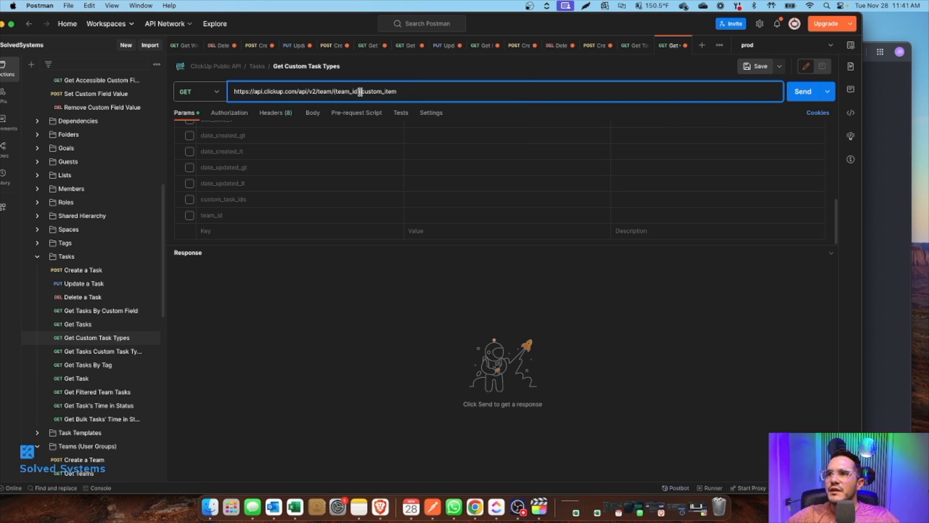
# Step: Replace team_id in the pasted URL with the TeamID variable and send the request
pyautogui.doubleClick(348, 91)
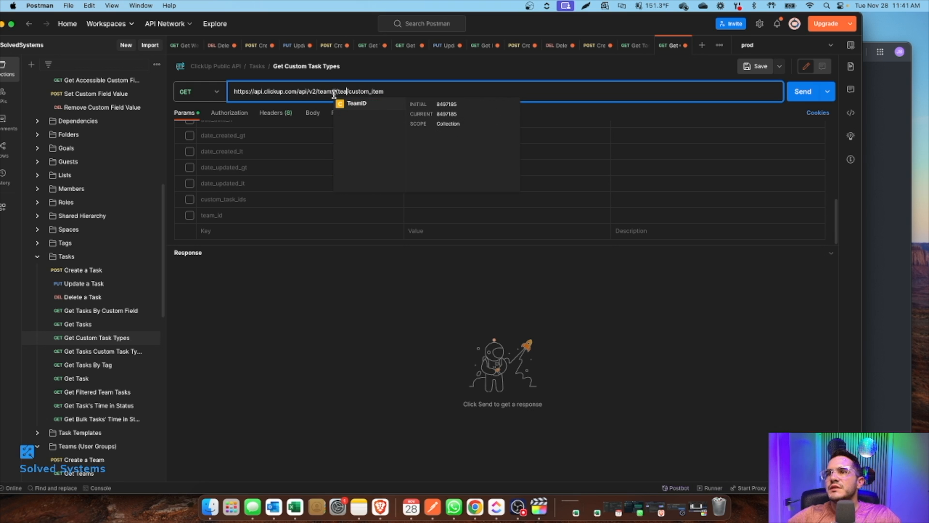
pyautogui.click(355, 104)
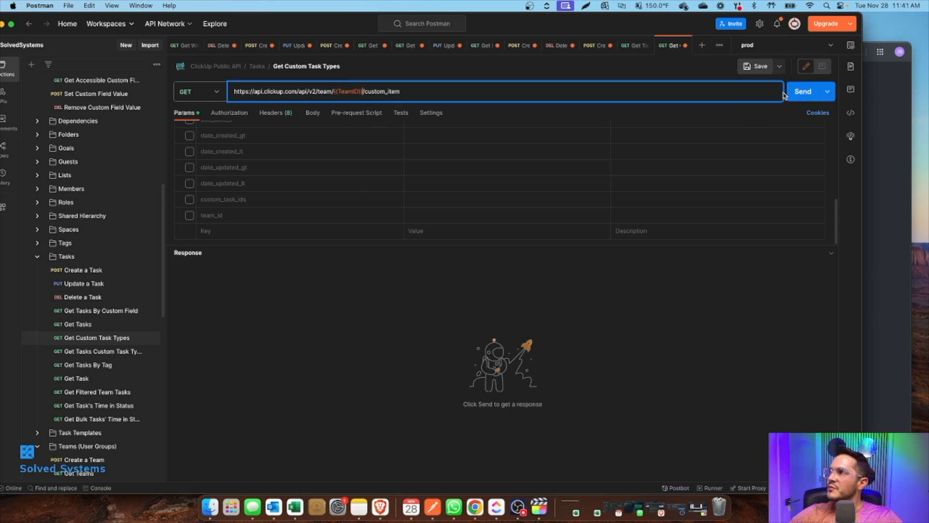
pyautogui.click(802, 91)
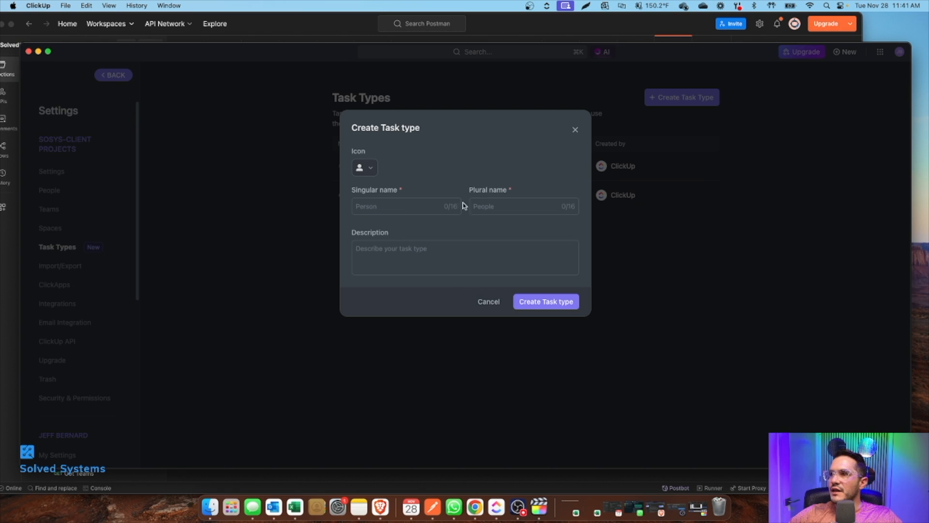
# Step: Create task type 'New Custom Task' with plural name 'New Custom Tasks'
pyautogui.click(405, 205)
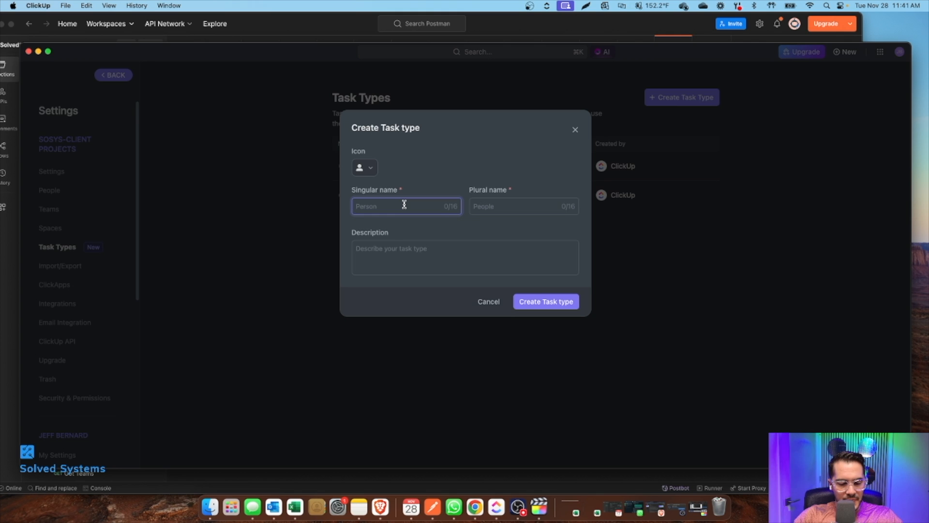
pyautogui.write('New Cu')
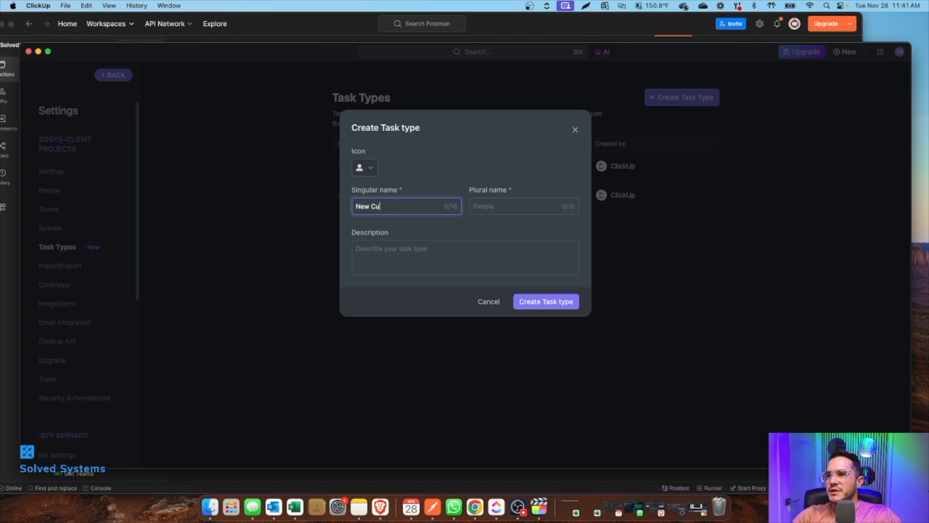
pyautogui.write('stom Task')
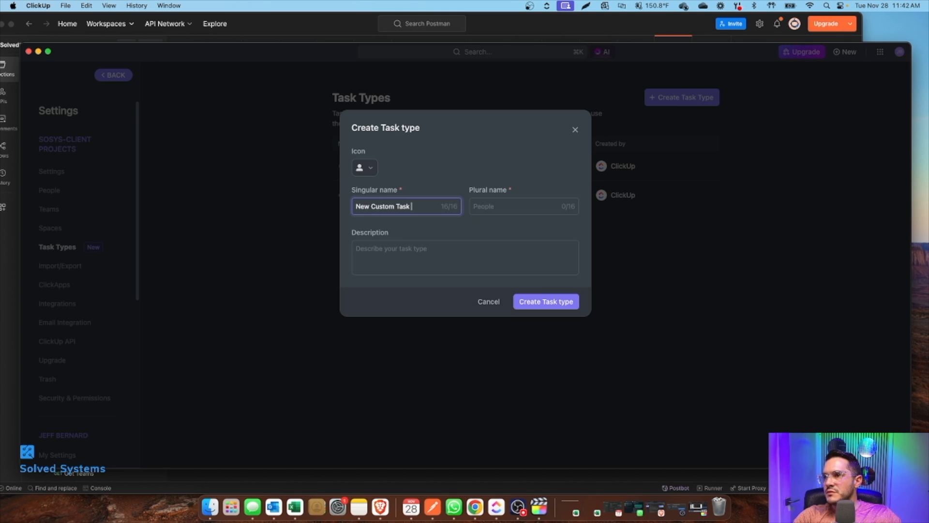
pyautogui.click(521, 205)
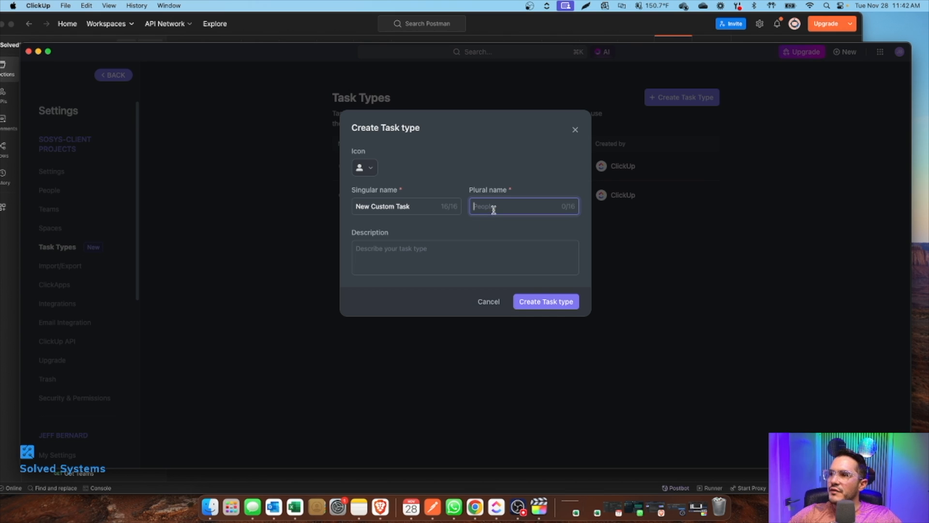
pyautogui.click(405, 206)
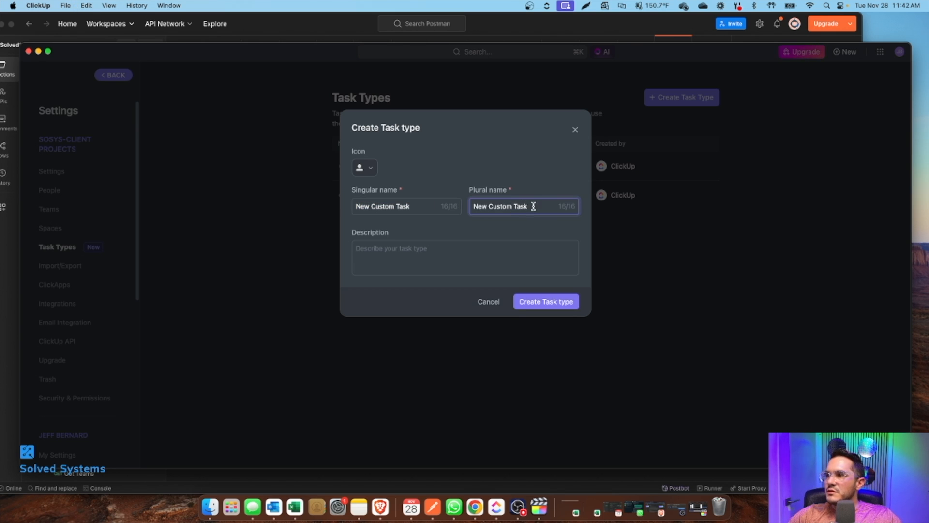
pyautogui.write('s')
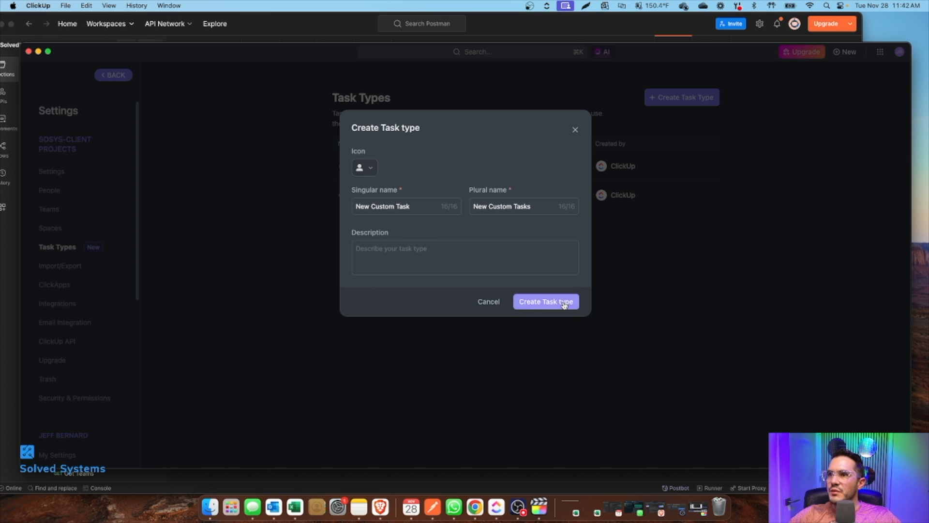
pyautogui.click(545, 301)
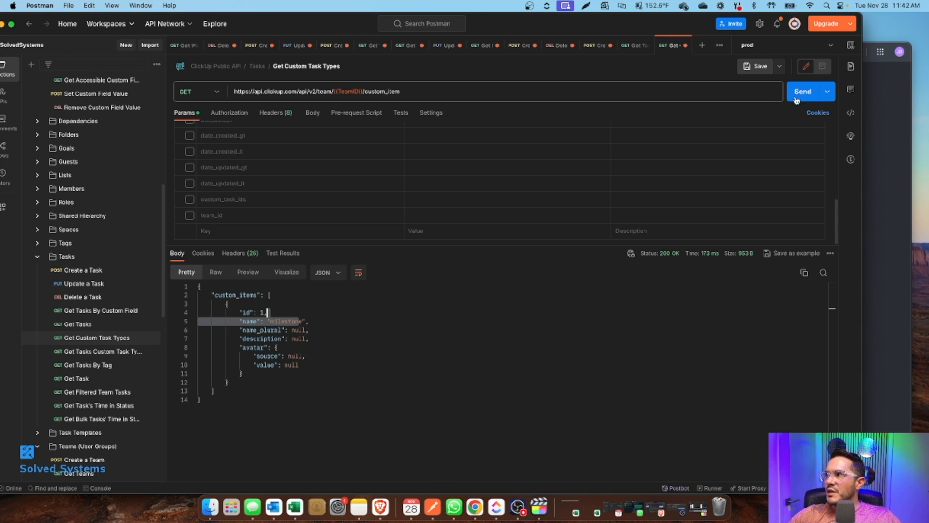
# Step: Resend Get Custom Task Types so the response lists New Custom Task alongside Milestone
pyautogui.click(802, 91)
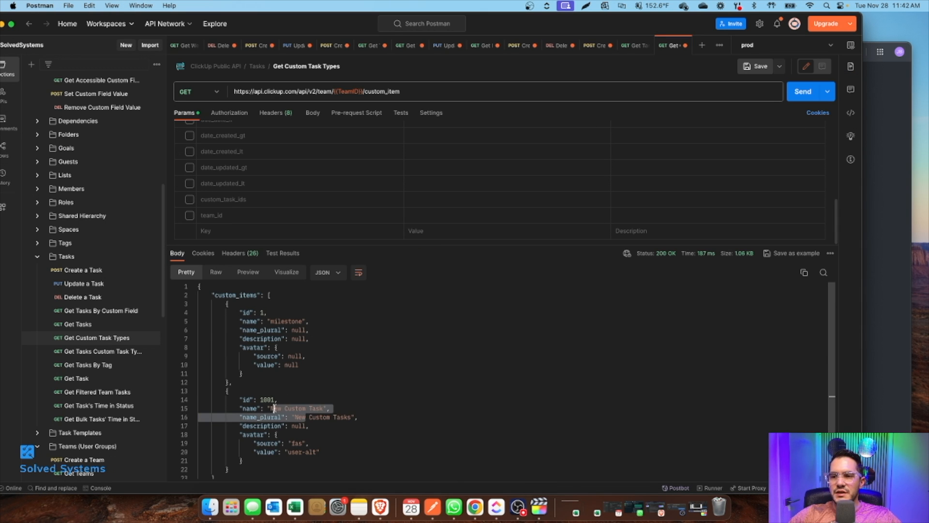
pyautogui.moveTo(307, 402)
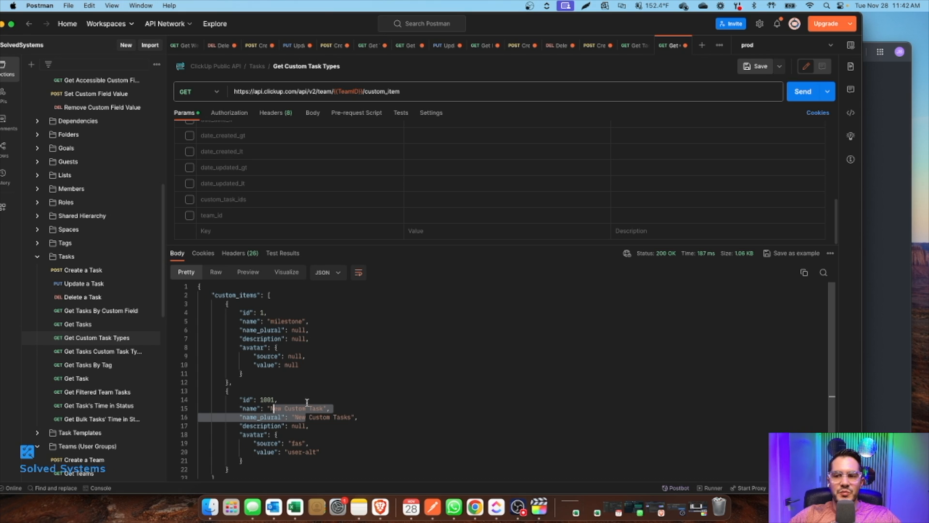
pyautogui.moveTo(168, 462)
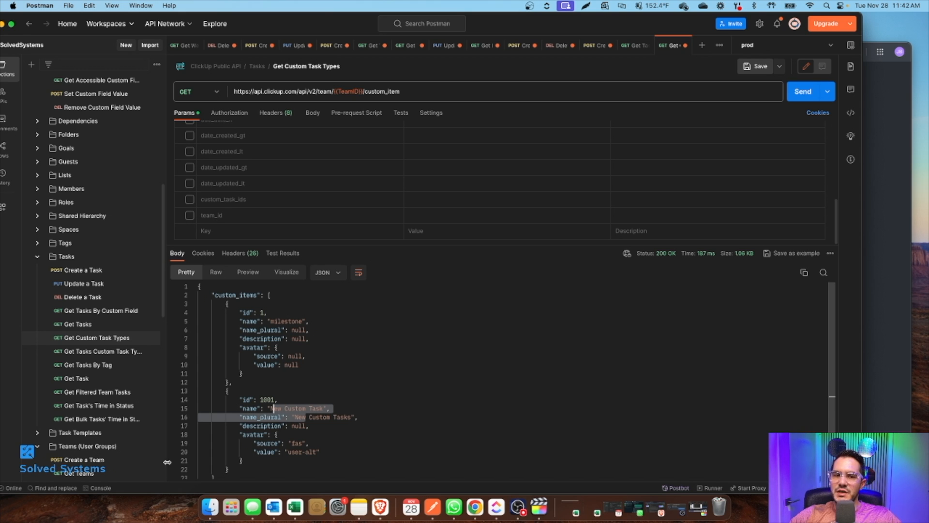